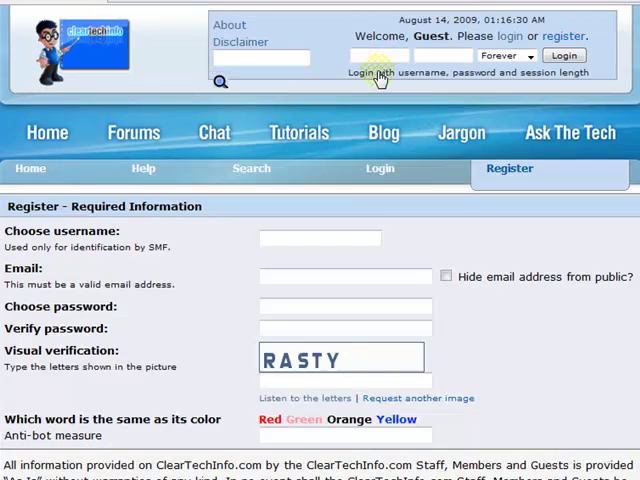
mouse_move(162, 184)
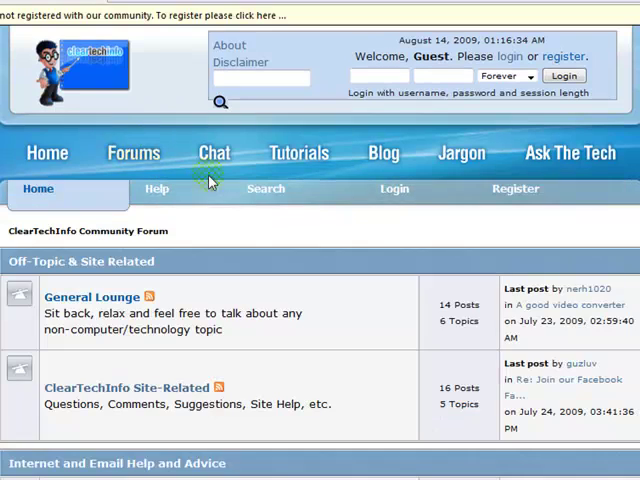
- Browse into the Operating Systems board under Computer Software Help and Advice
scroll("down", 3)
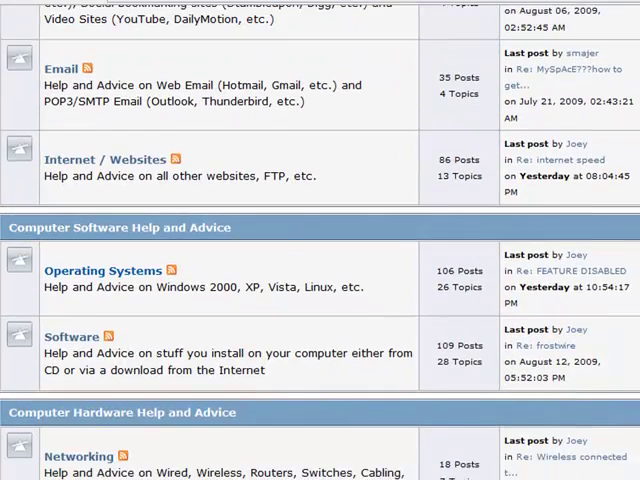
double_click(116, 288)
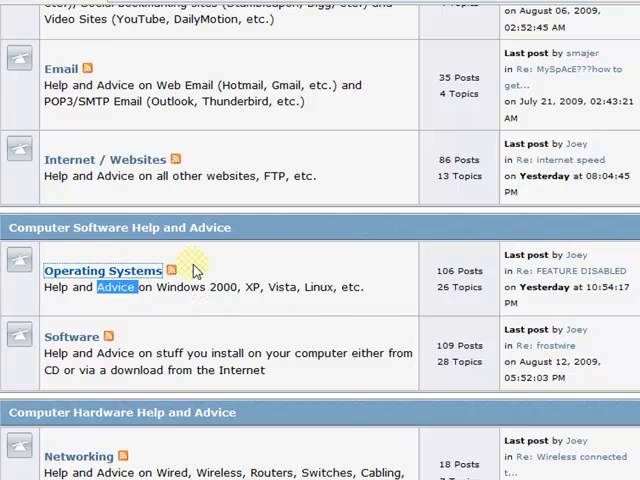
left_click(104, 272)
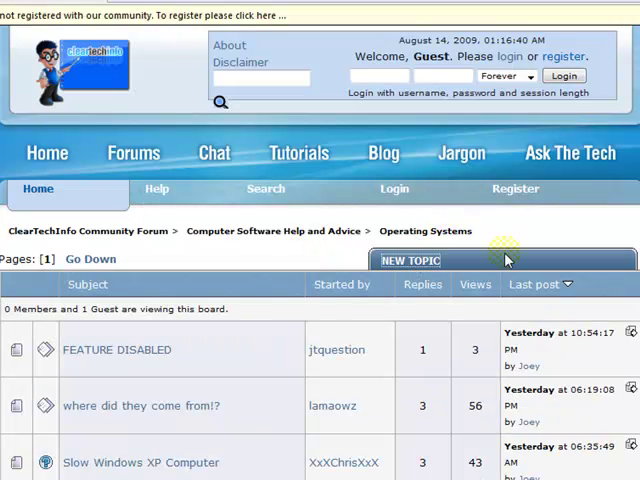
left_click(410, 260)
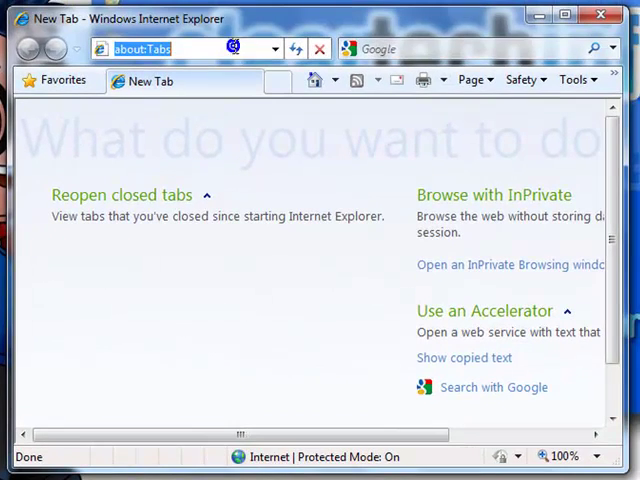
mouse_move(240, 84)
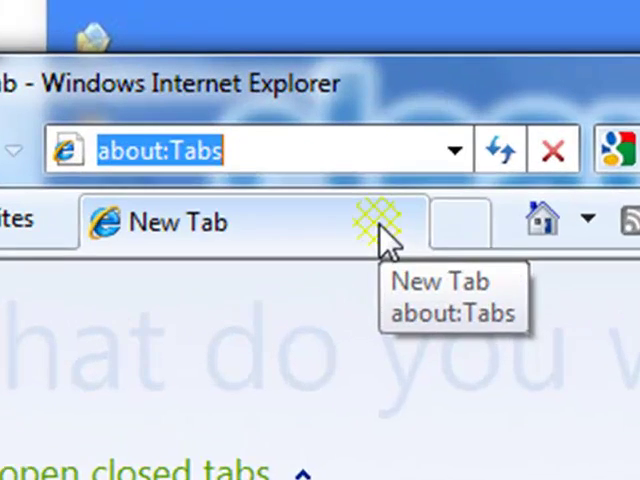
- Navigate the new tab to get.adobe.com/shockwave to load the Shockwave download page
type("get.adob")
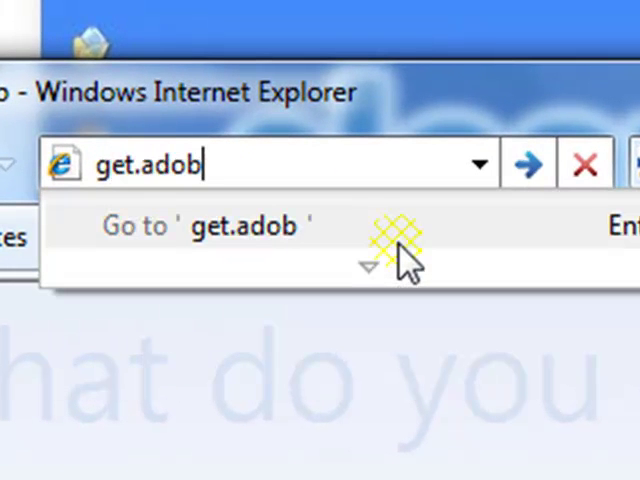
type("e.com")
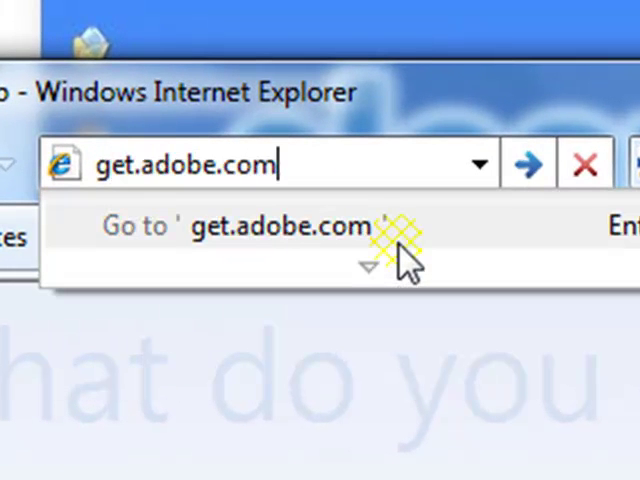
type("/")
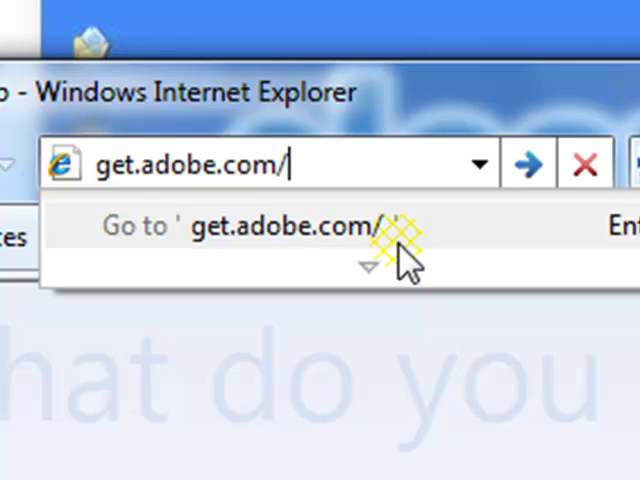
type("s")
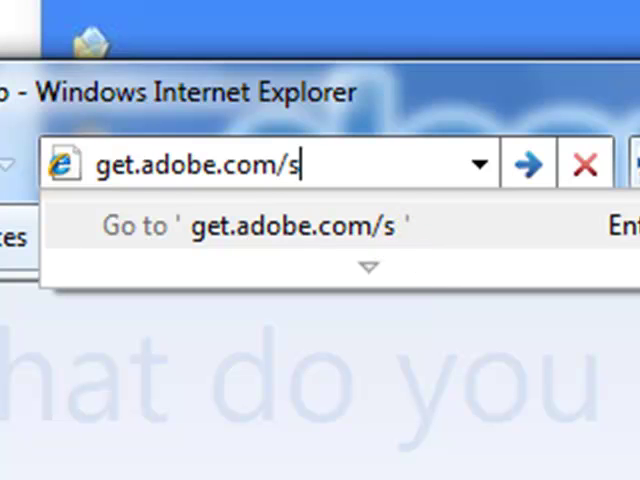
type("hockwav")
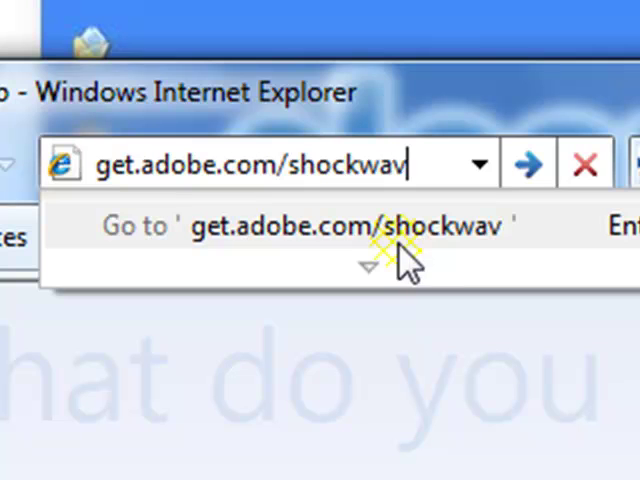
type("e")
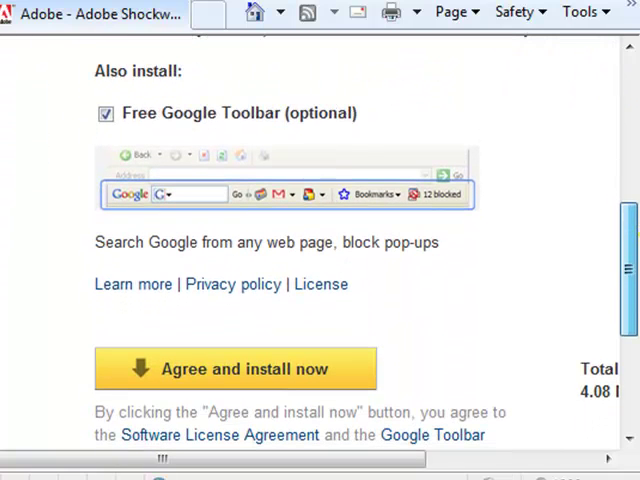
- Decline the Free Google Toolbar offer and agree to install Shockwave Player now
left_click(106, 112)
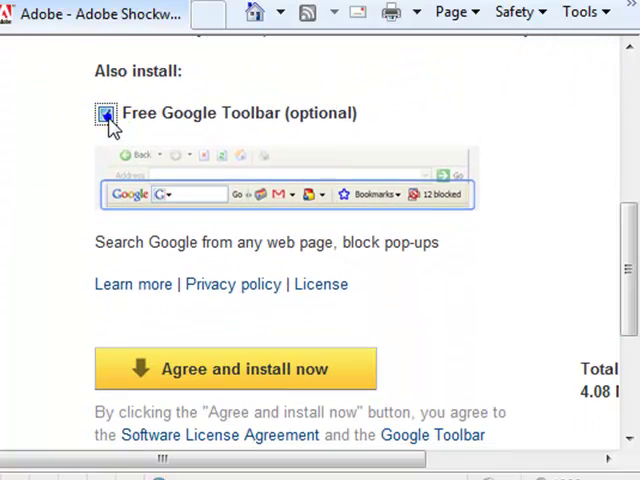
left_click(104, 112)
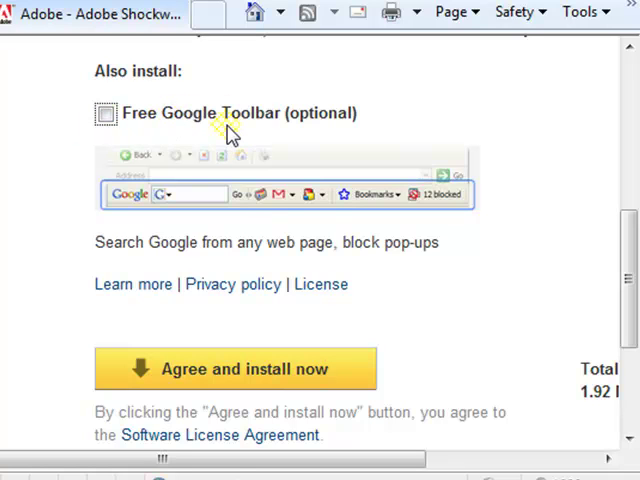
mouse_move(600, 248)
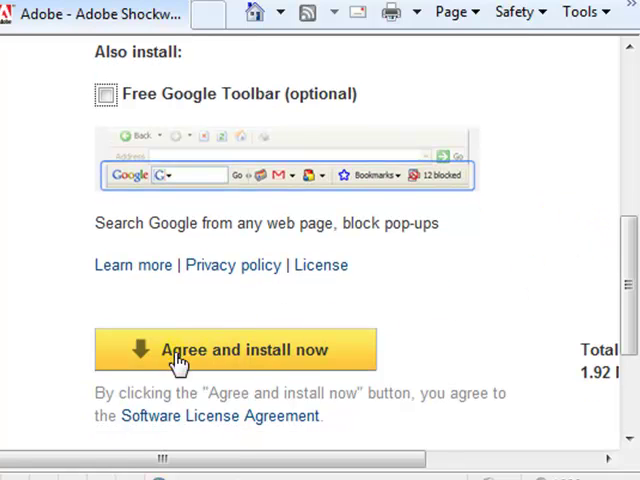
mouse_move(244, 358)
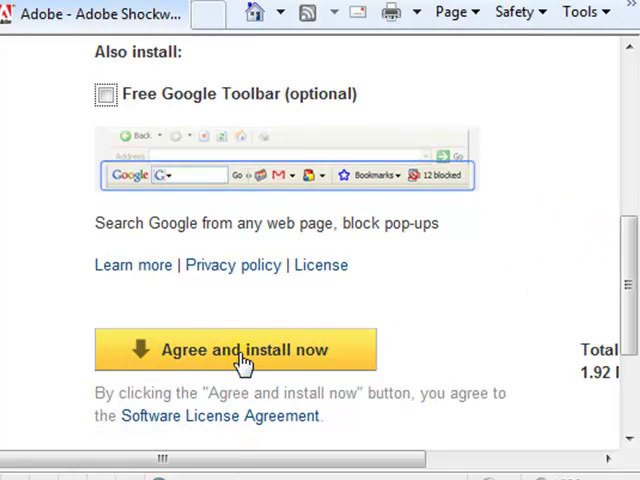
left_click(238, 348)
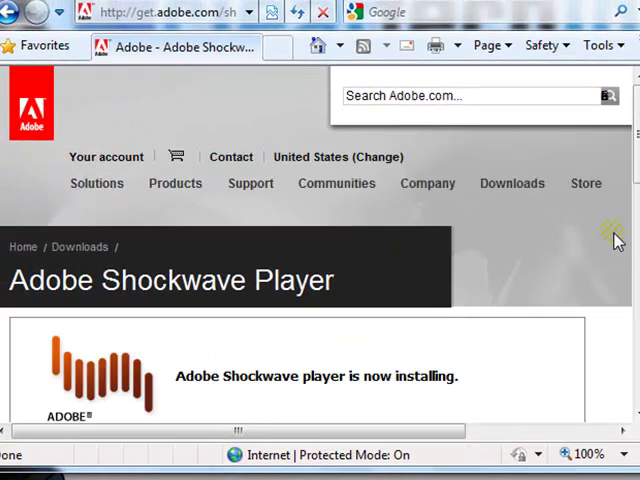
- Allow the Shockwave Player 11.5 security prompt so installation runs to completion
scroll("down", 3)
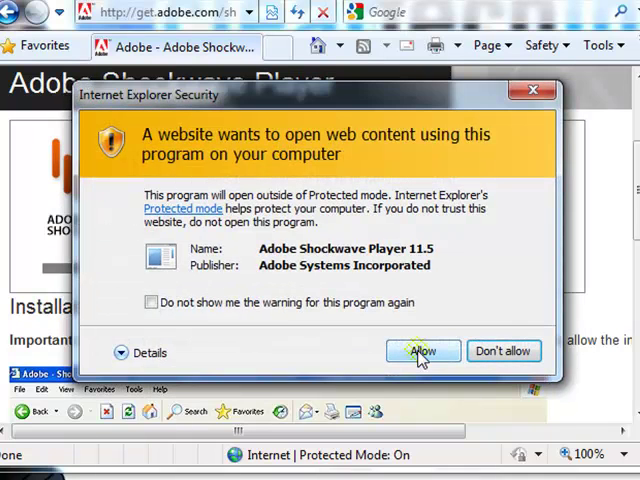
left_click(422, 352)
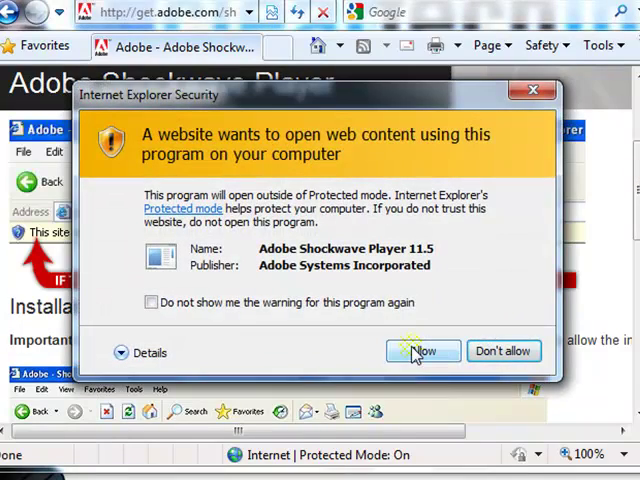
left_click(422, 352)
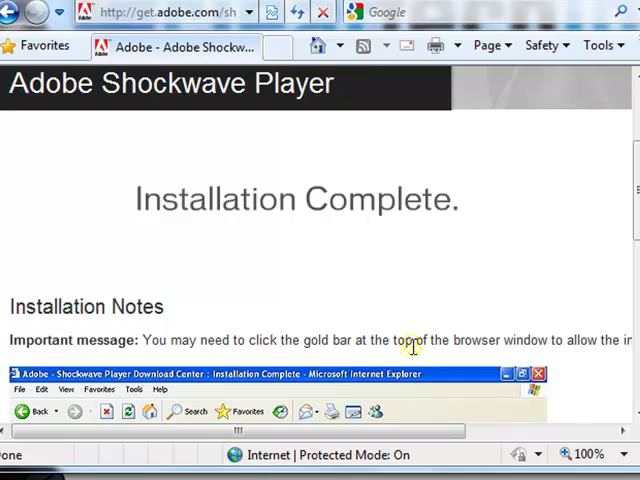
mouse_move(318, 250)
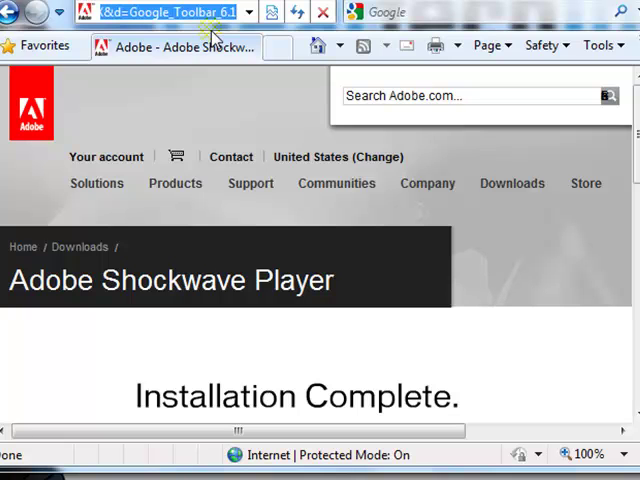
- Search Google for Adobe's Shockwave test page and allow Shockwave there without future warnings
type("google.com/")
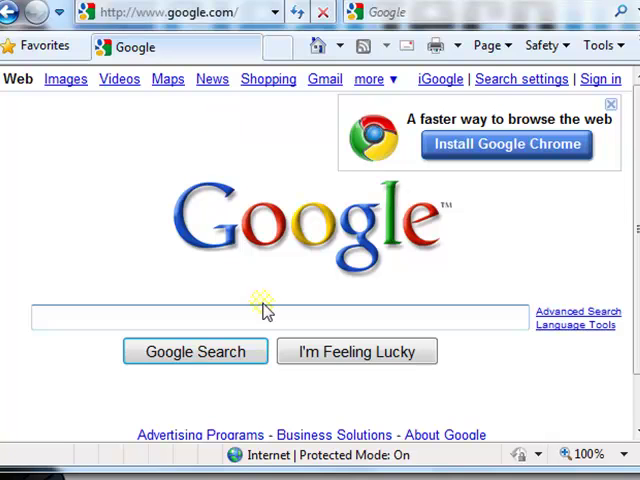
left_click(280, 316)
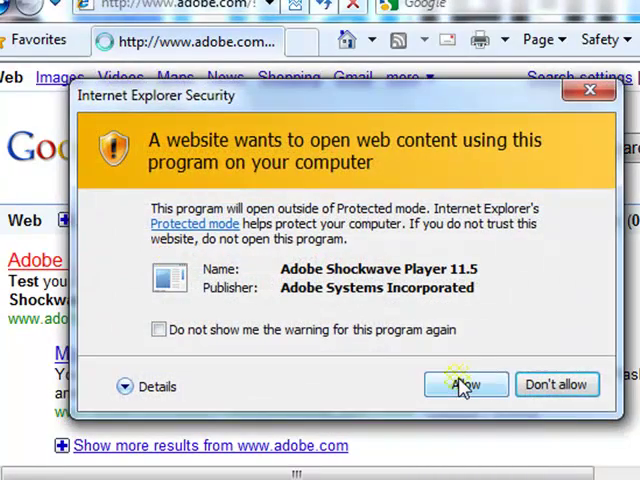
left_click(158, 328)
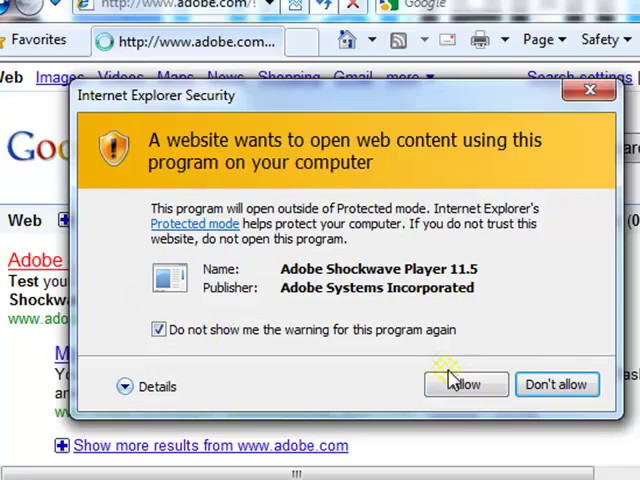
left_click(464, 384)
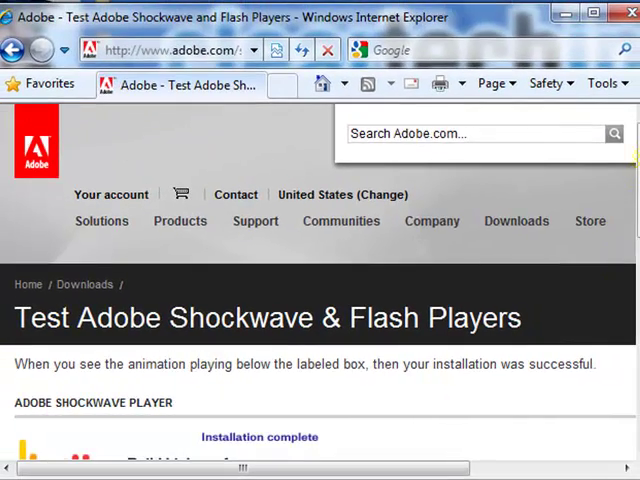
scroll("down", 3)
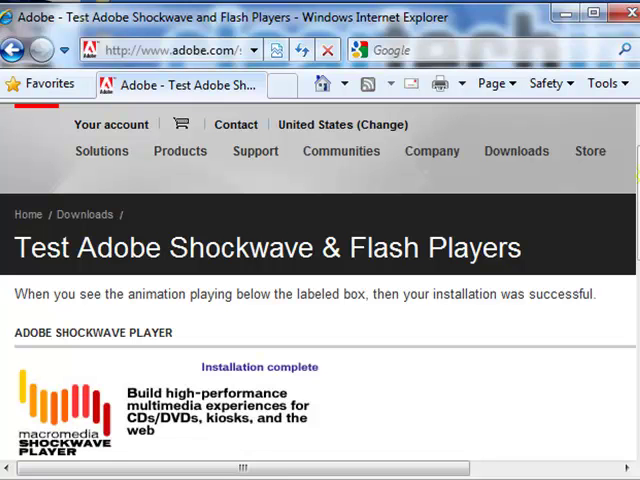
scroll("down", 3)
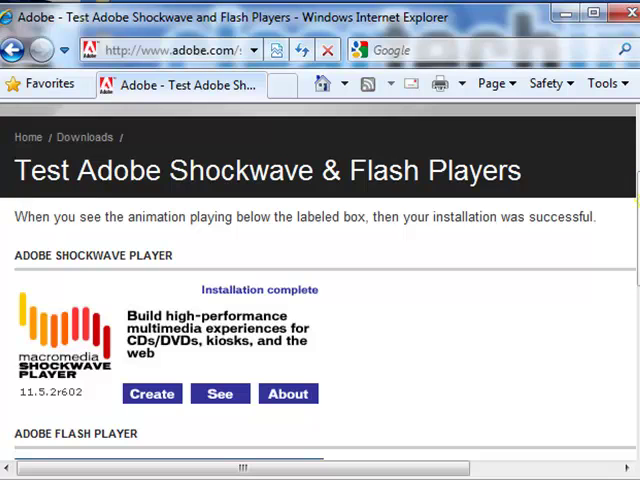
mouse_move(220, 236)
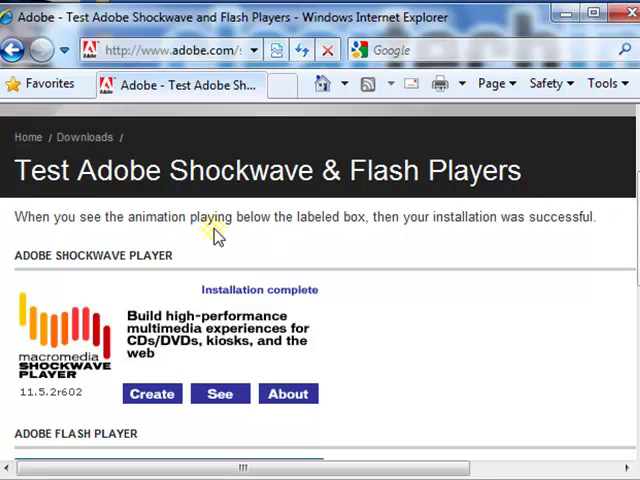
mouse_move(284, 290)
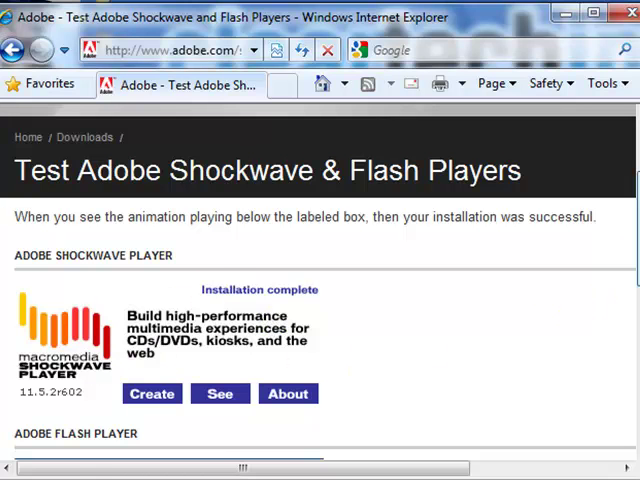
scroll("down", 3)
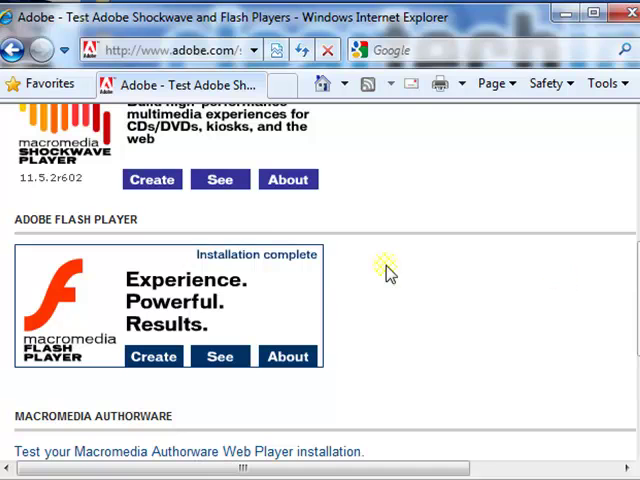
mouse_move(320, 272)
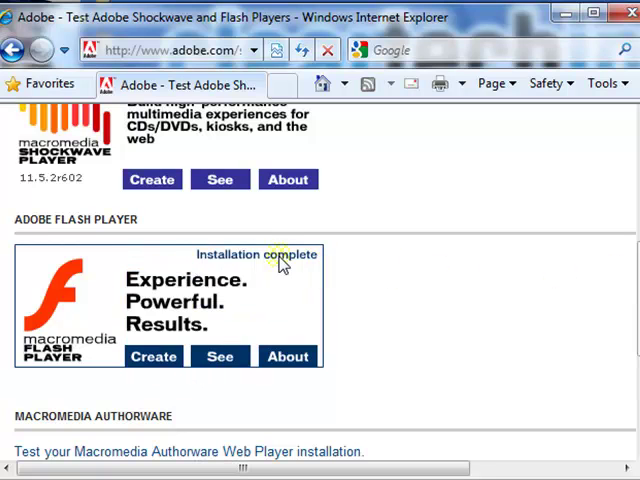
mouse_move(580, 264)
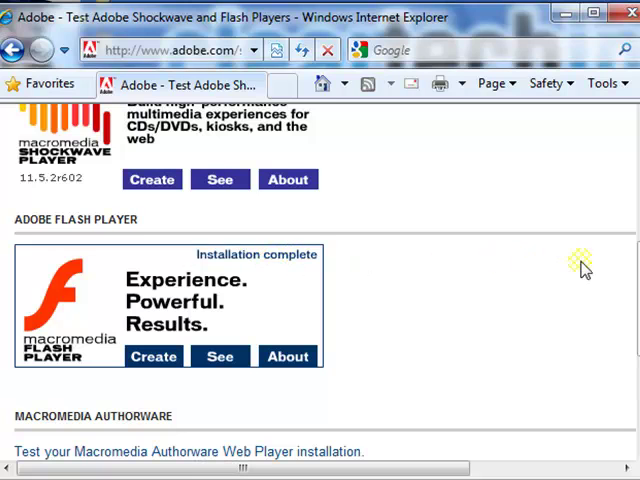